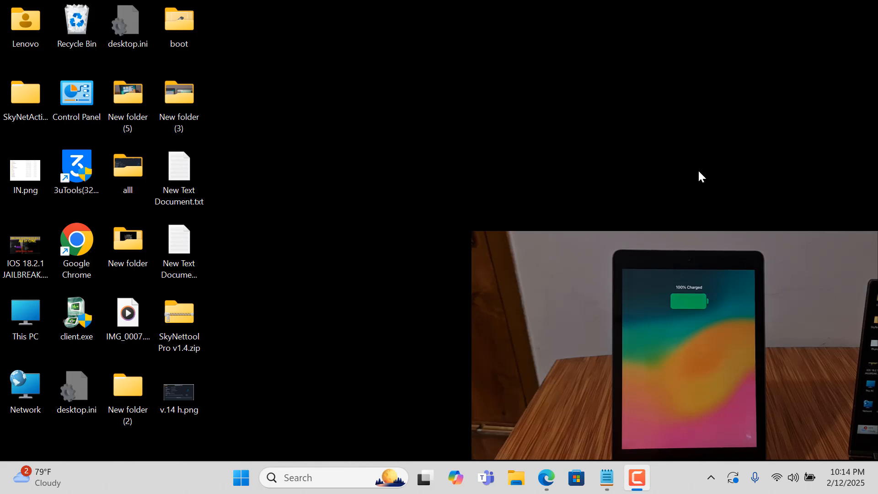
- Launch SkyNetTool.exe from the SkyNetActivator folder so it detects the iPad, and move its window aside
left_click(76, 168)
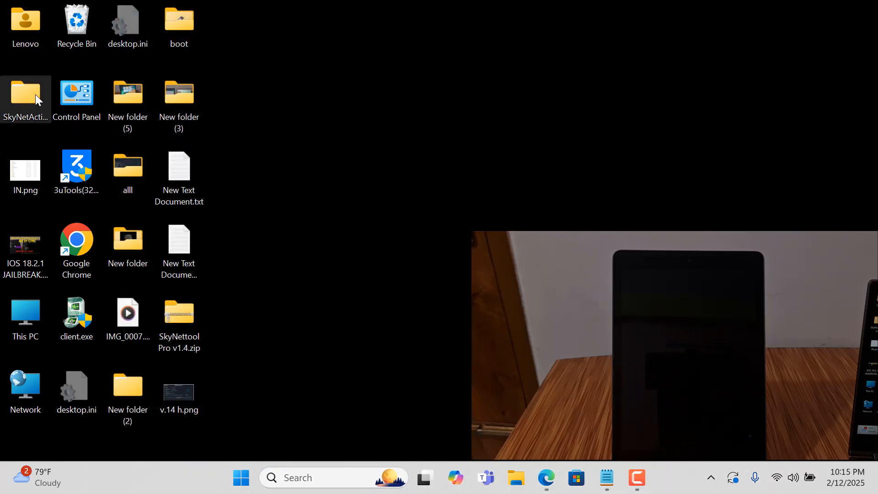
double_click(26, 95)
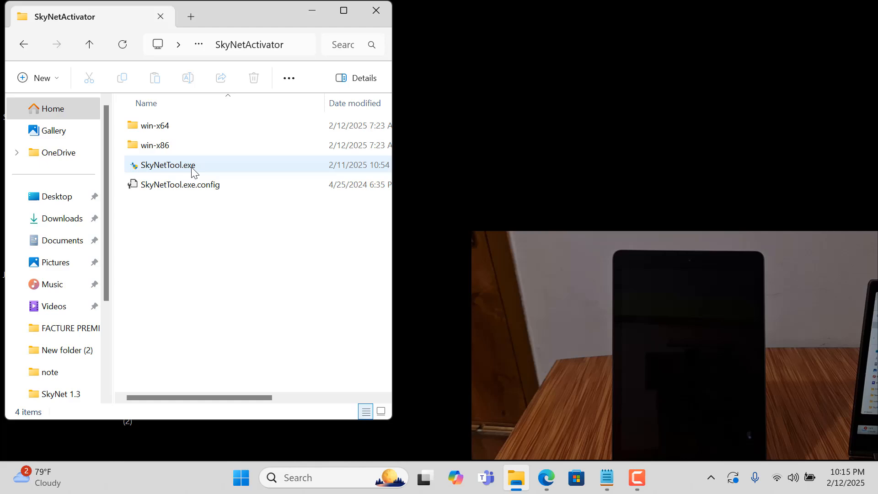
left_click(165, 165)
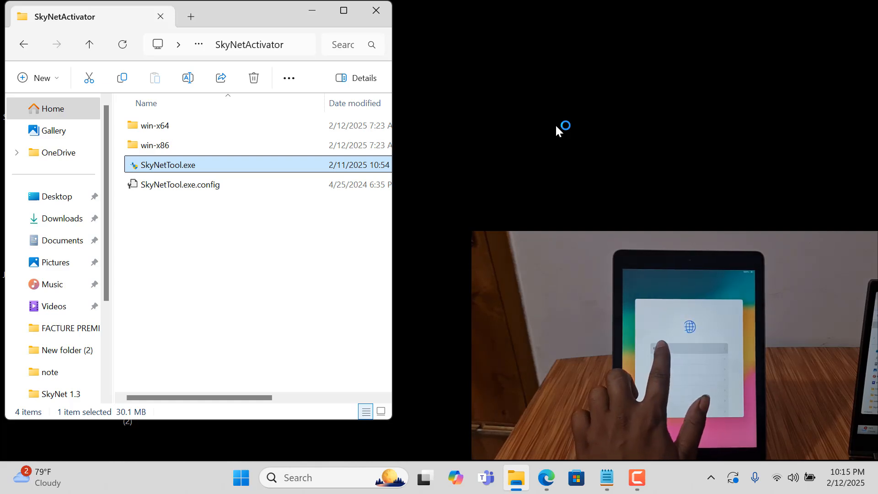
double_click(164, 165)
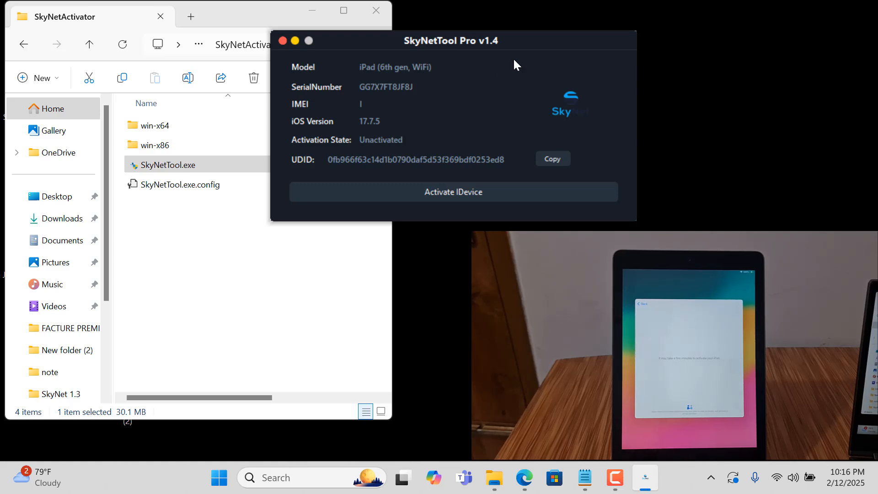
left_click_drag(451, 40, 399, 30)
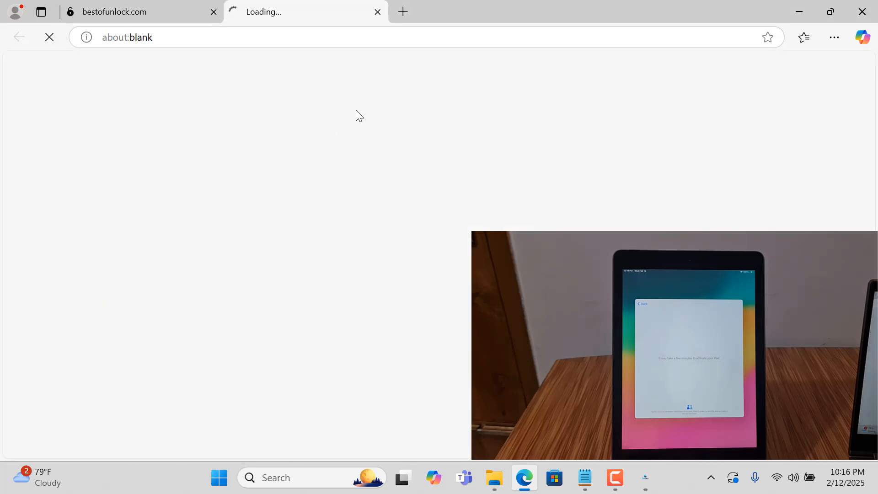
mouse_move(306, 235)
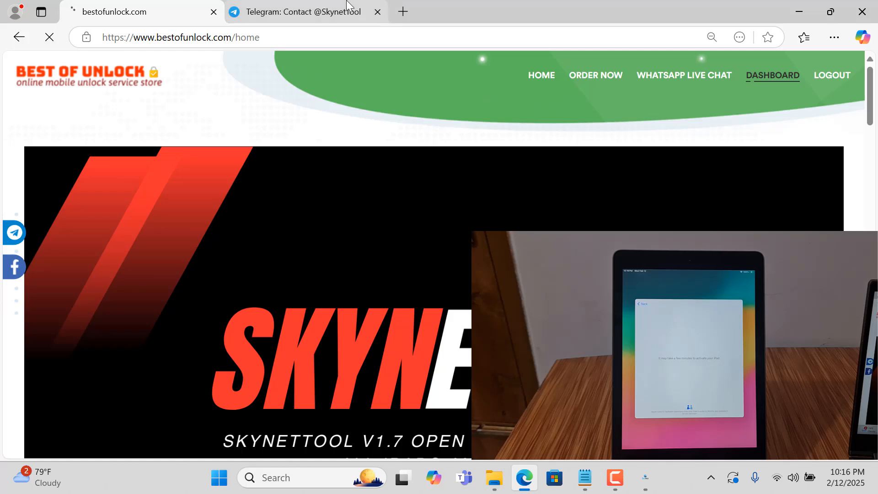
left_click(303, 12)
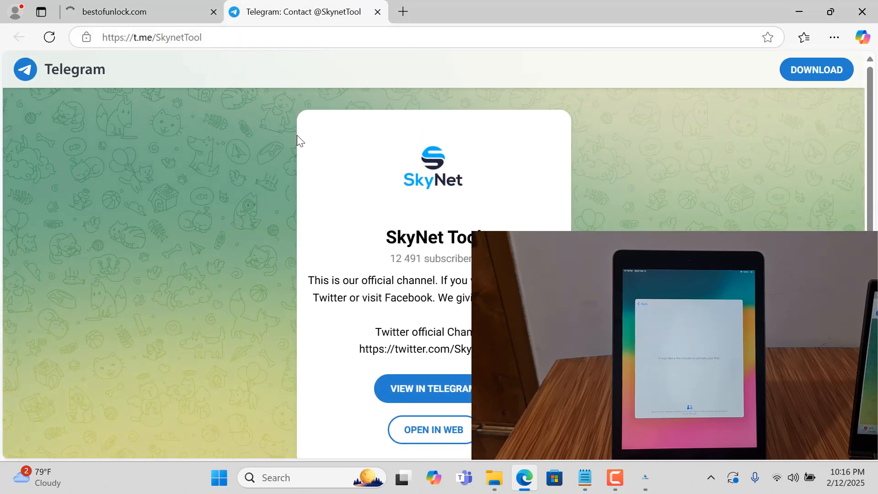
left_click(140, 11)
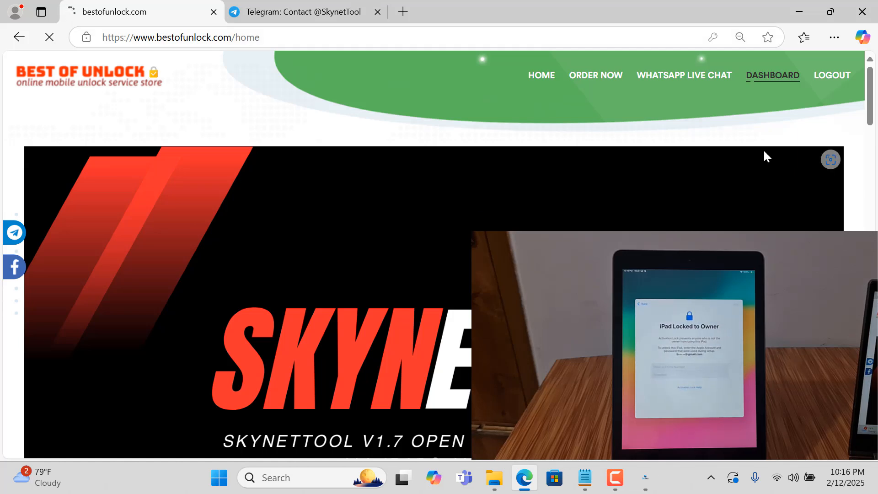
mouse_move(750, 186)
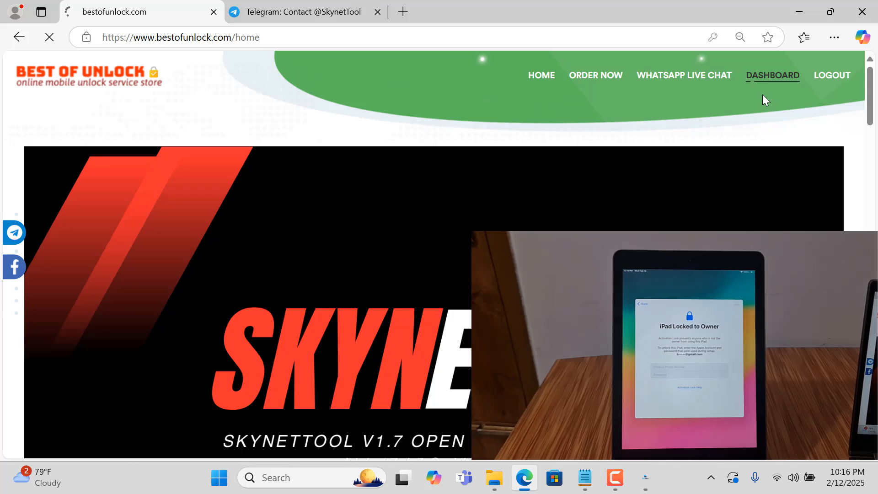
- From the Dashboard, go to Order Now > IMEI services and browse to Skynettool Pro V1.4 (Windows Tool)
left_click(772, 75)
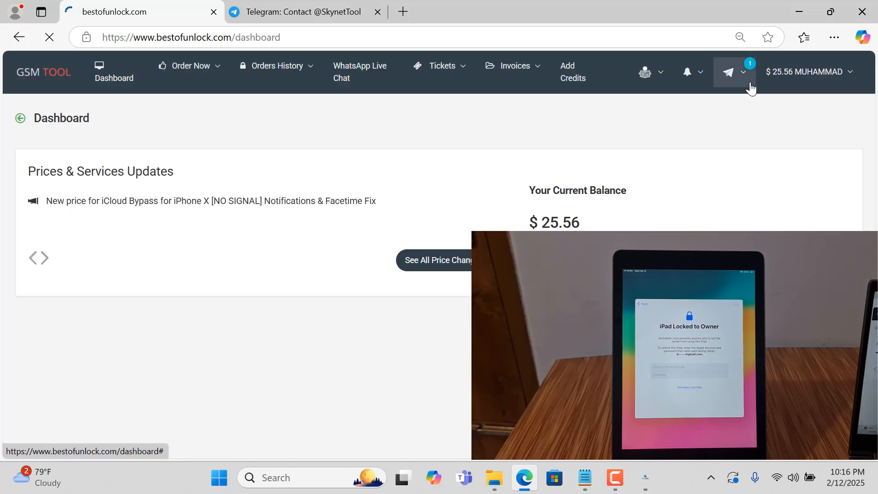
left_click(186, 66)
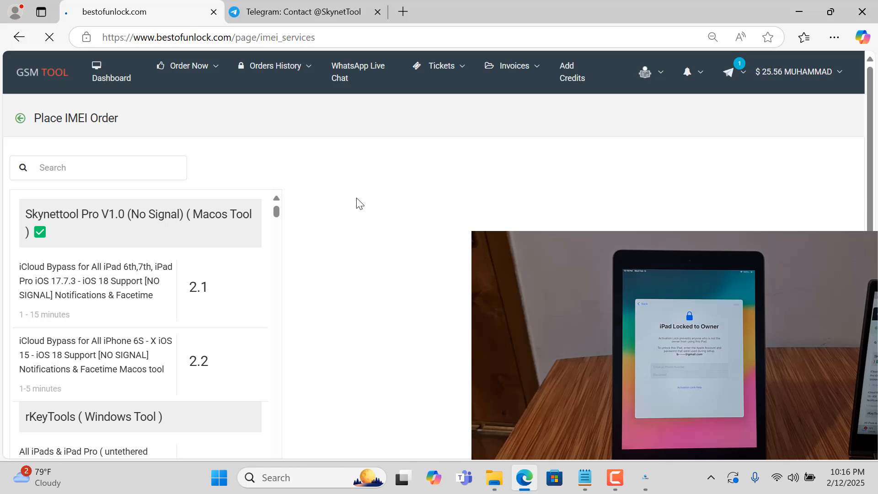
scroll("down", 3)
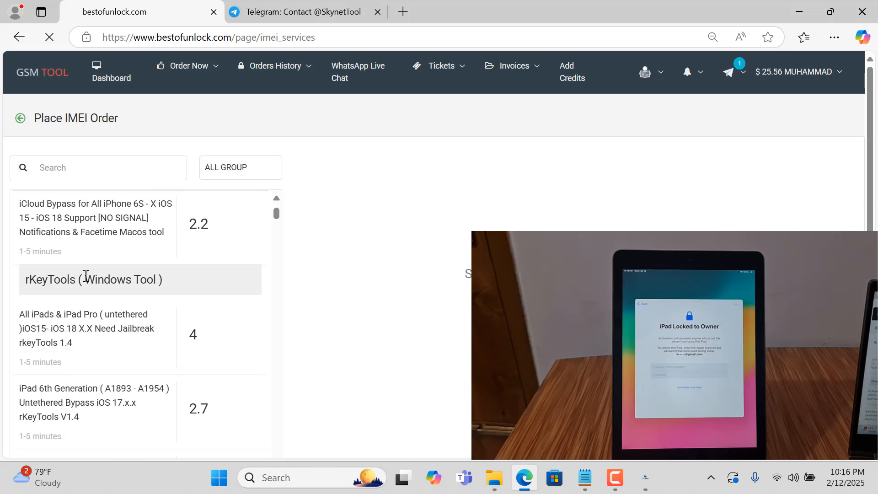
scroll("down", 3)
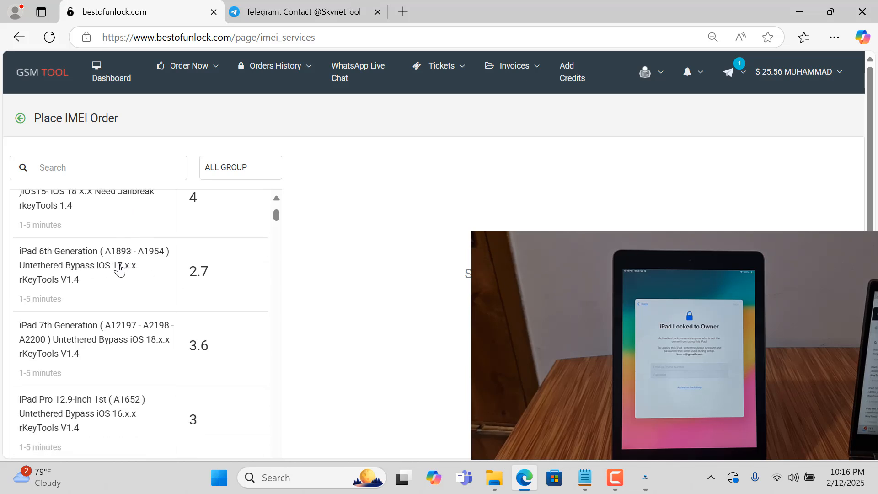
scroll("down", 3)
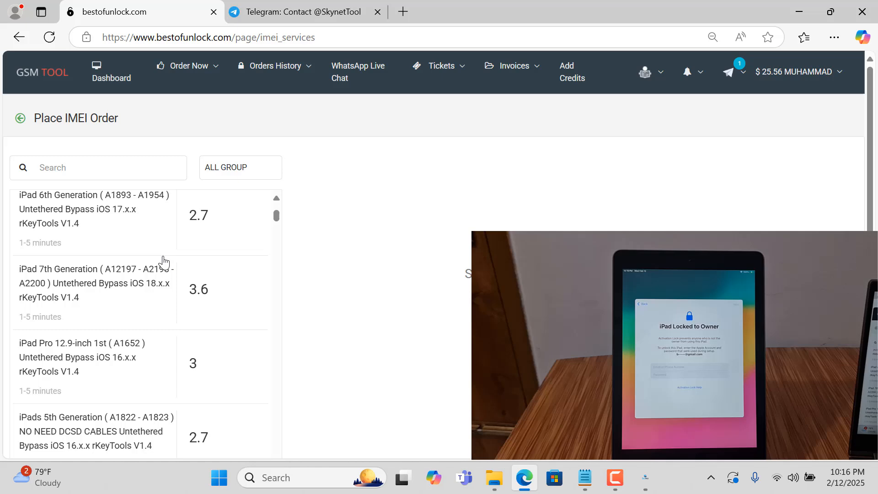
scroll("down", 3)
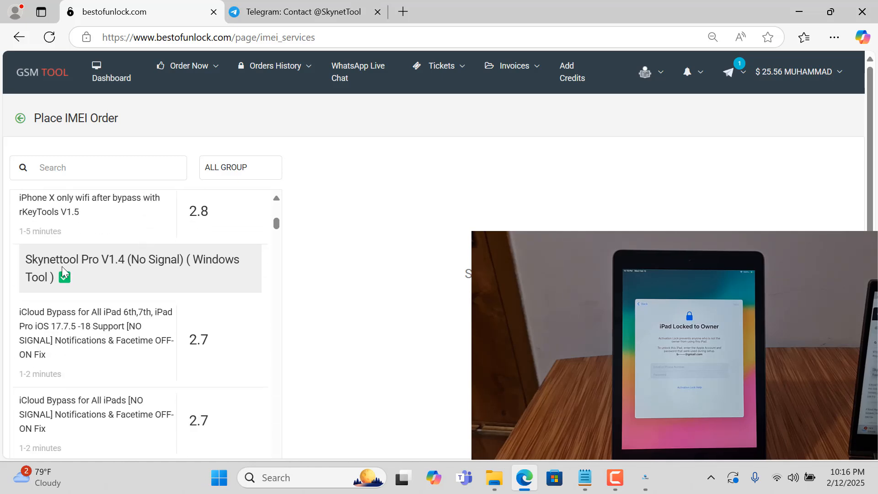
scroll("down", 3)
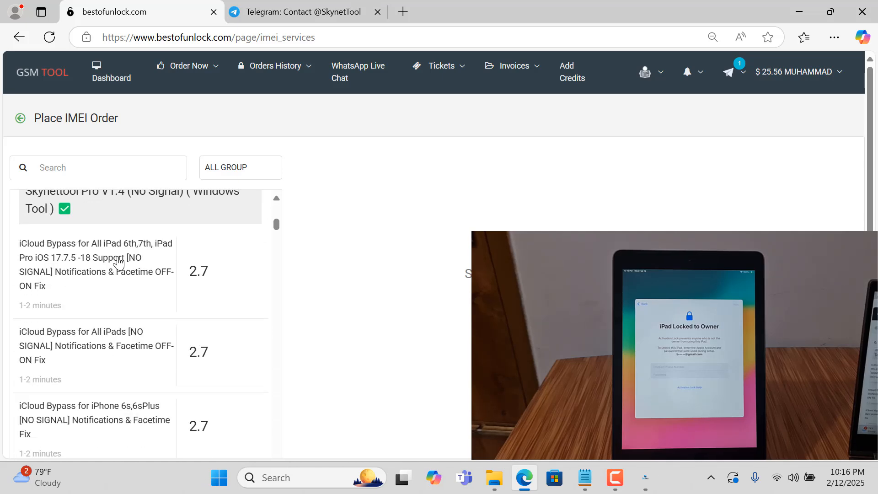
scroll("down", 3)
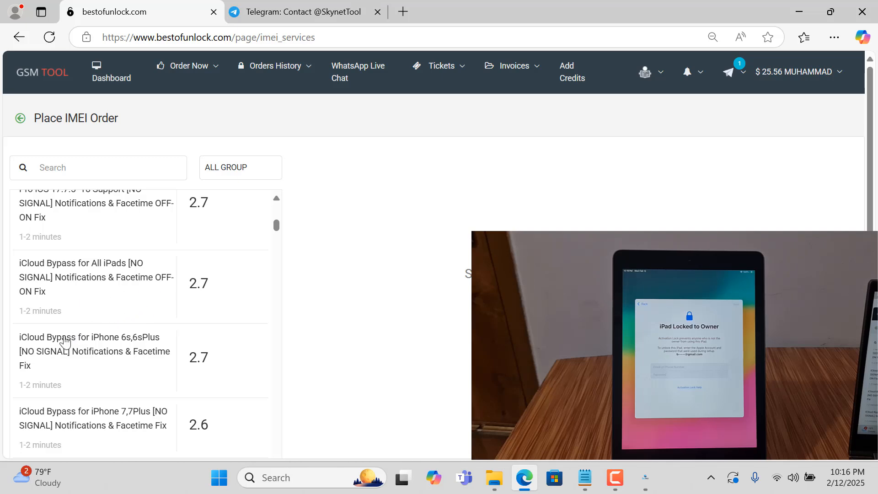
scroll("down", 3)
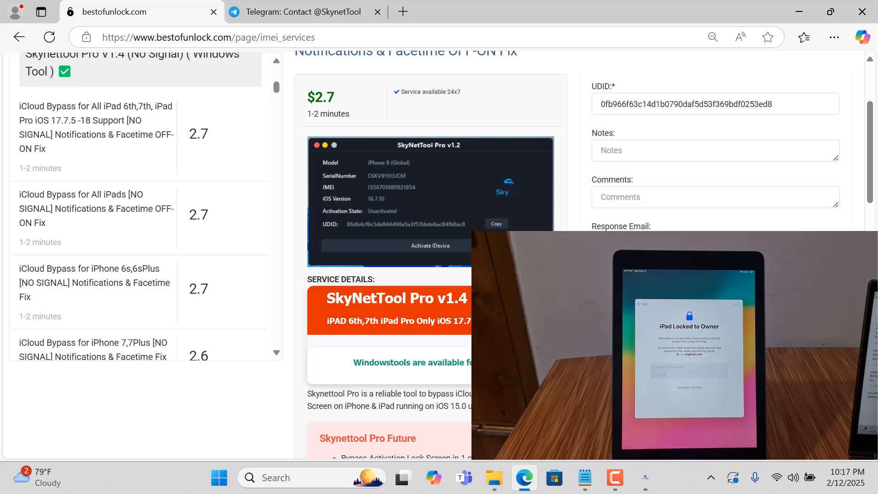
- Scroll the iPad 6th/7th iCloud bypass order page down to its service details
scroll("down", 3)
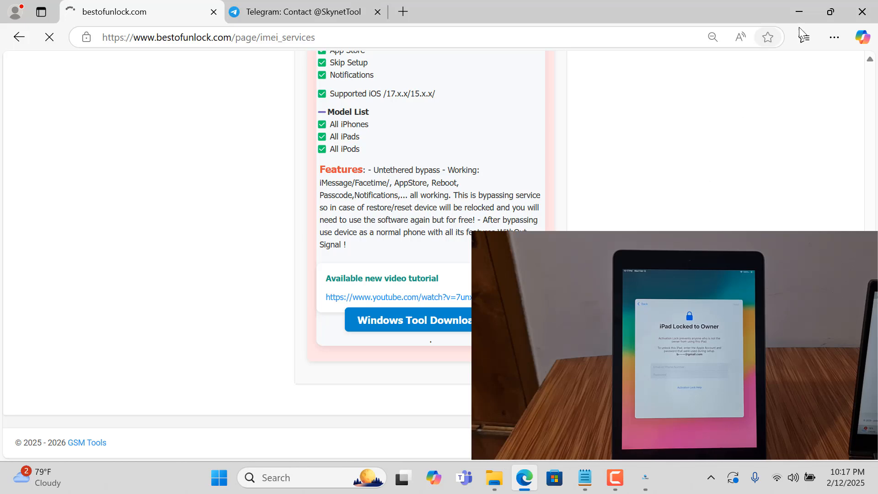
mouse_move(801, 11)
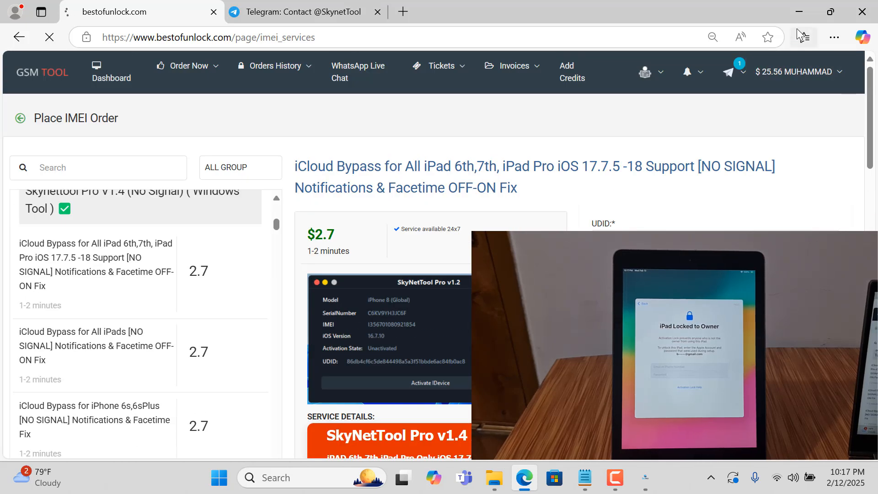
mouse_move(799, 12)
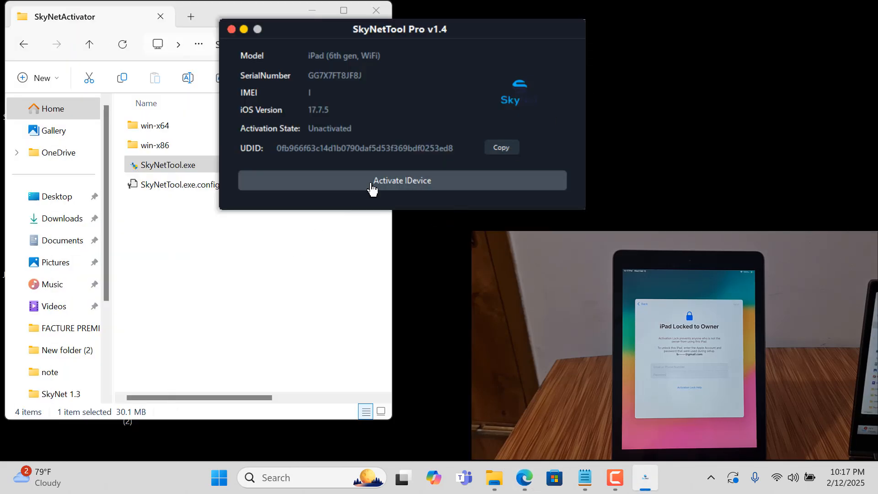
mouse_move(327, 184)
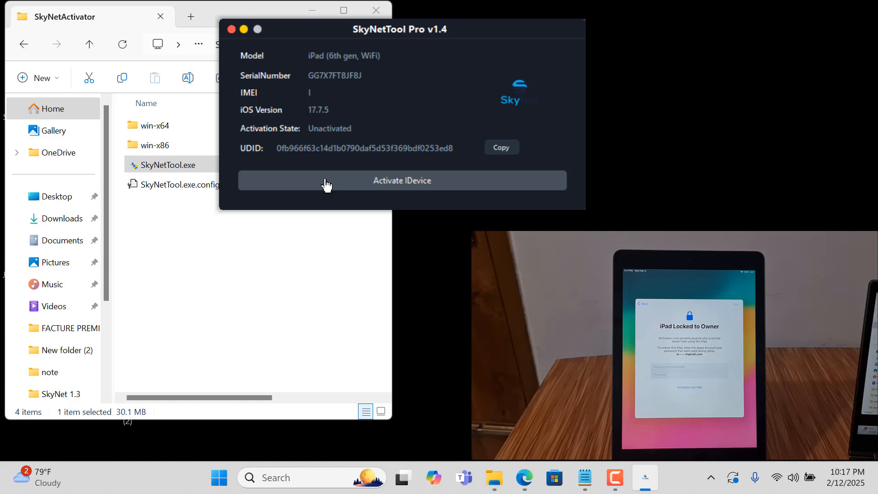
mouse_move(386, 192)
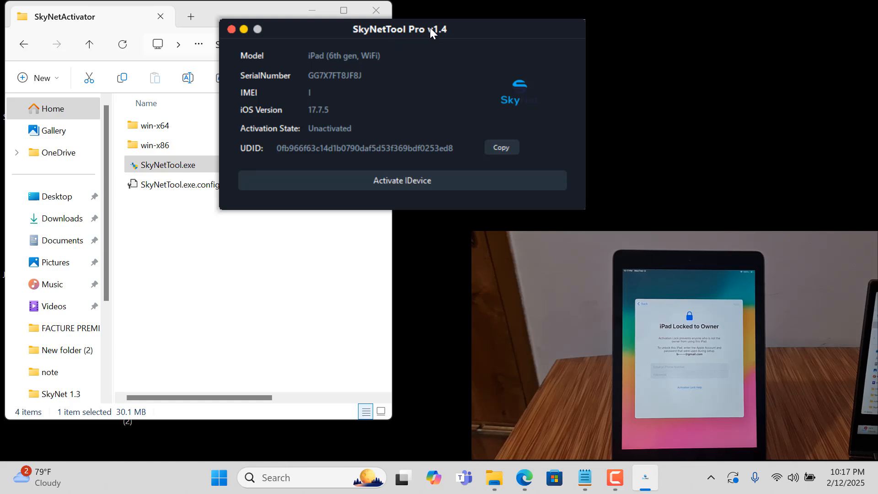
- Focus the SkyNetTool Pro window to begin activating the iPad 6th gen
left_click(402, 181)
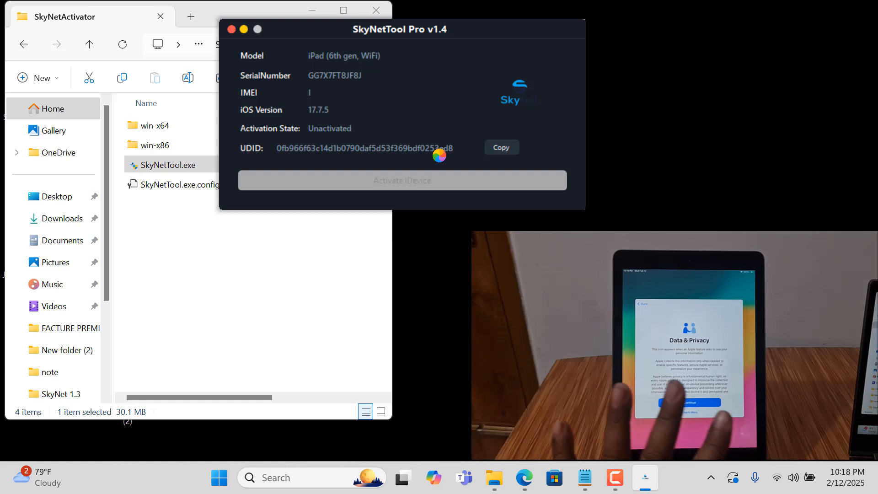
left_click(402, 181)
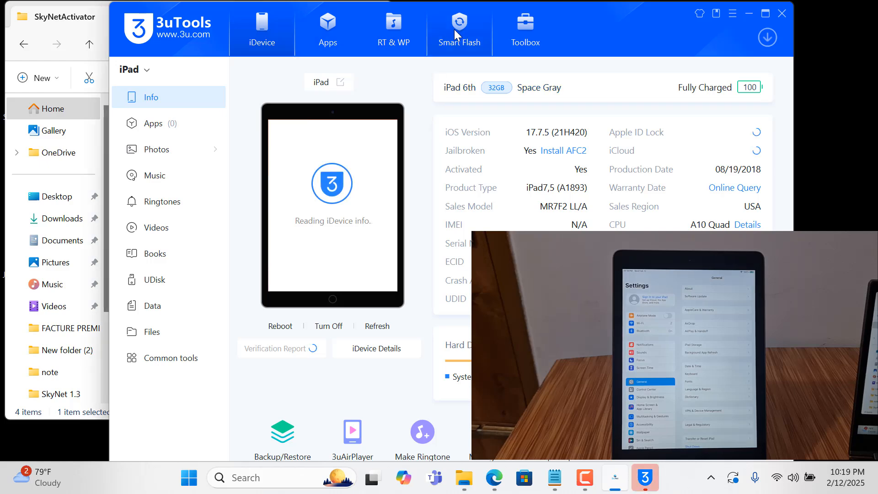
- Check Smart Flash firmware list with Retain User's Data selected, then close 3uTools
left_click(458, 30)
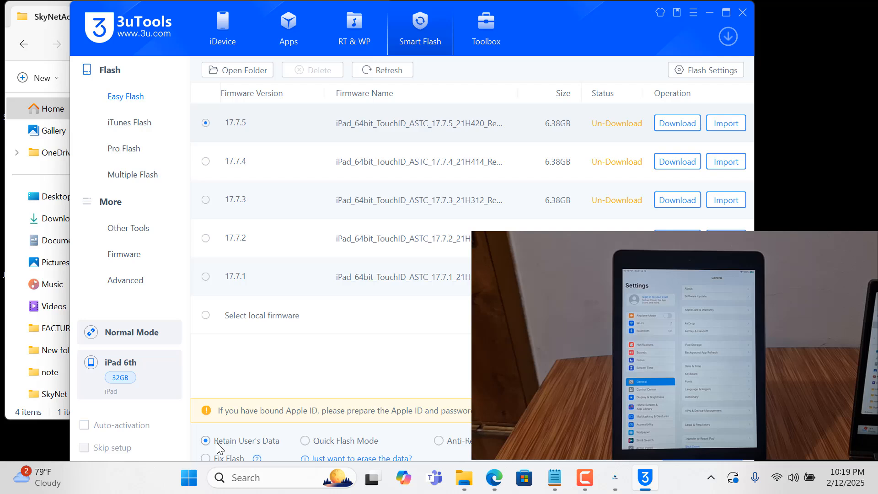
left_click(206, 441)
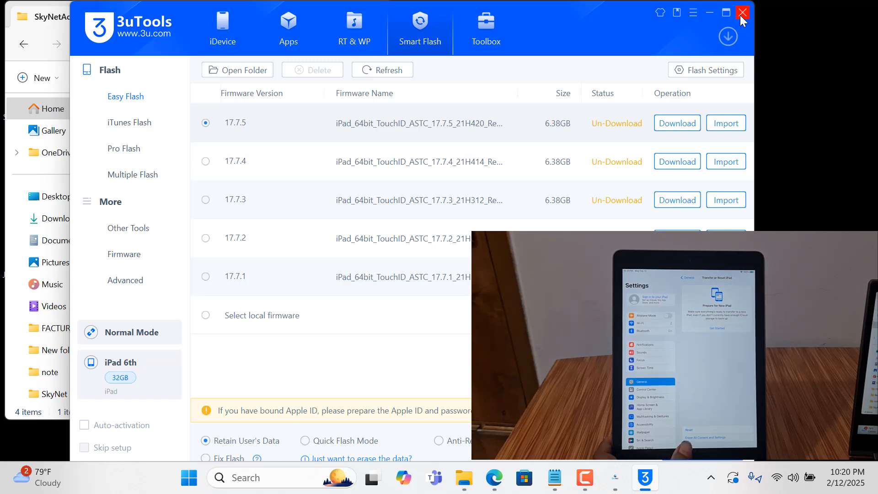
left_click(743, 12)
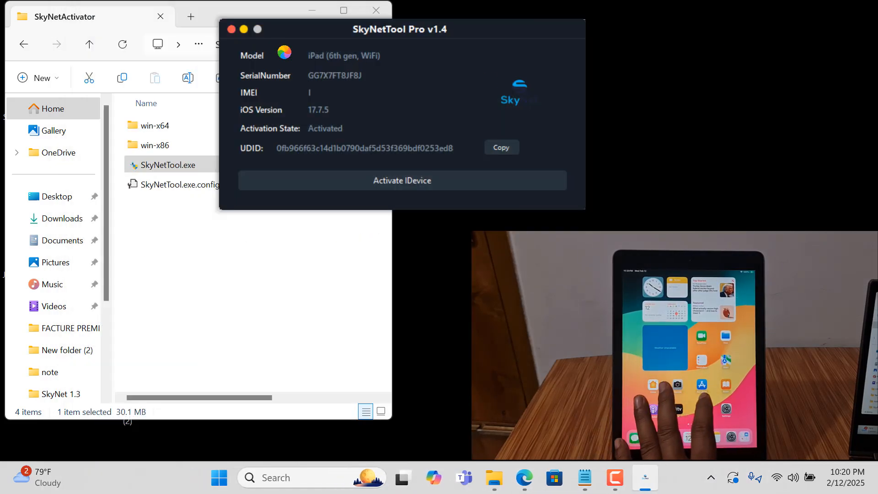